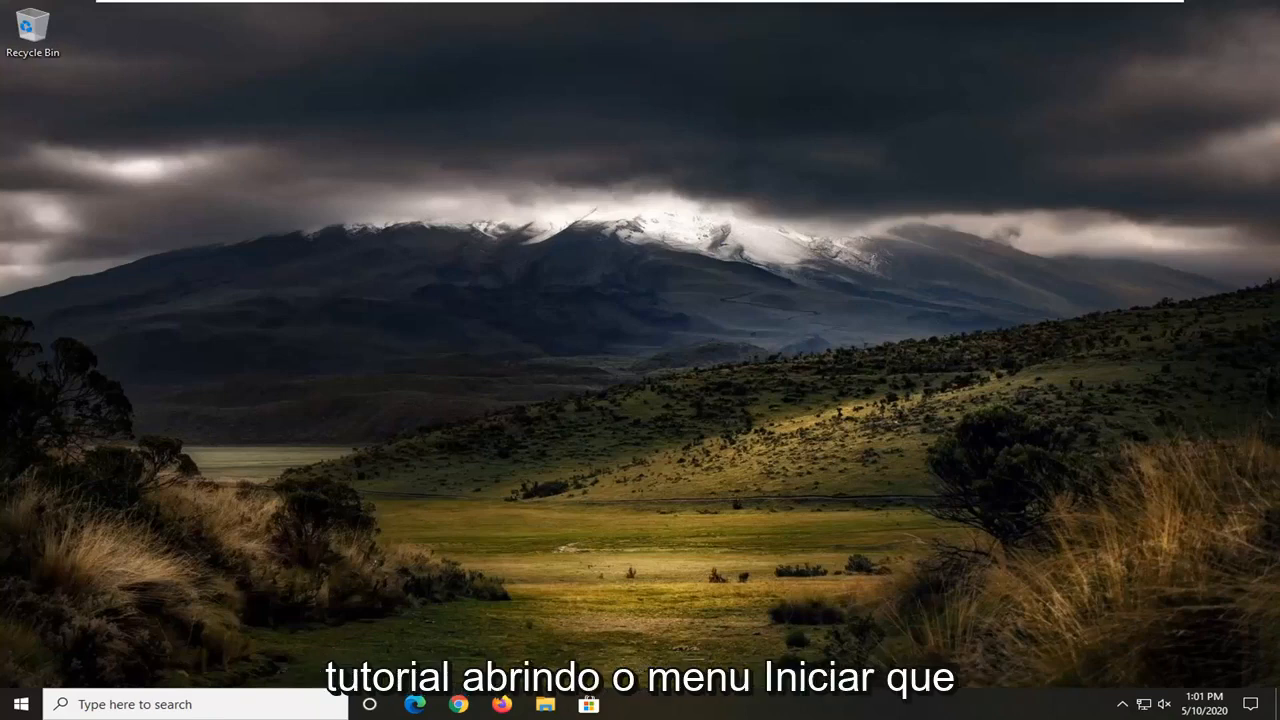
Search the Start menu for "apps" to reach the Apps & features settings page
click(16, 704)
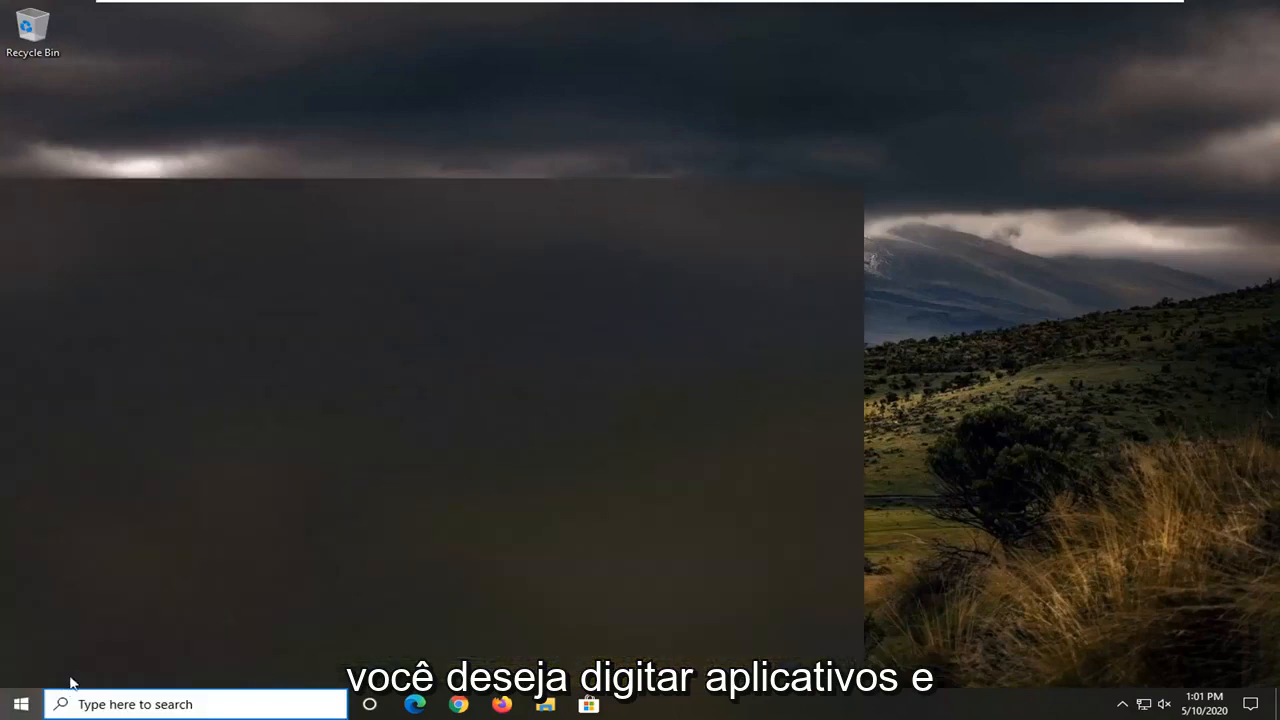
click(16, 704)
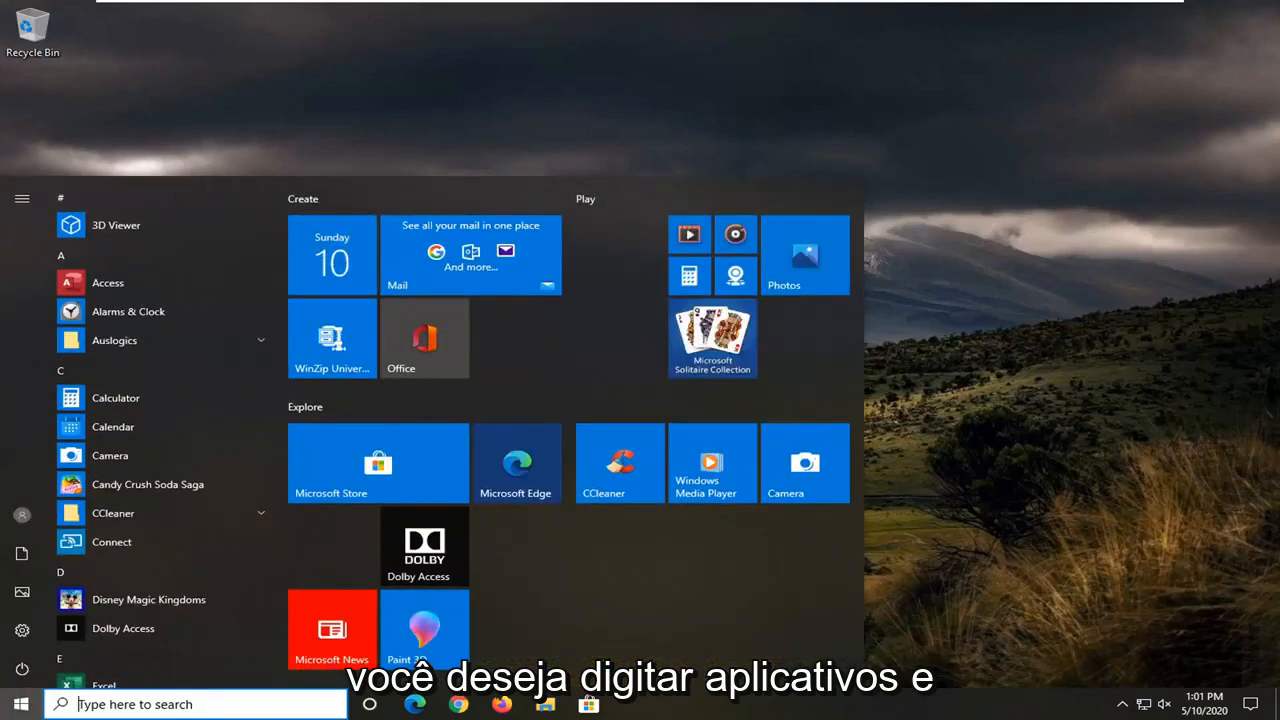
text(apps)
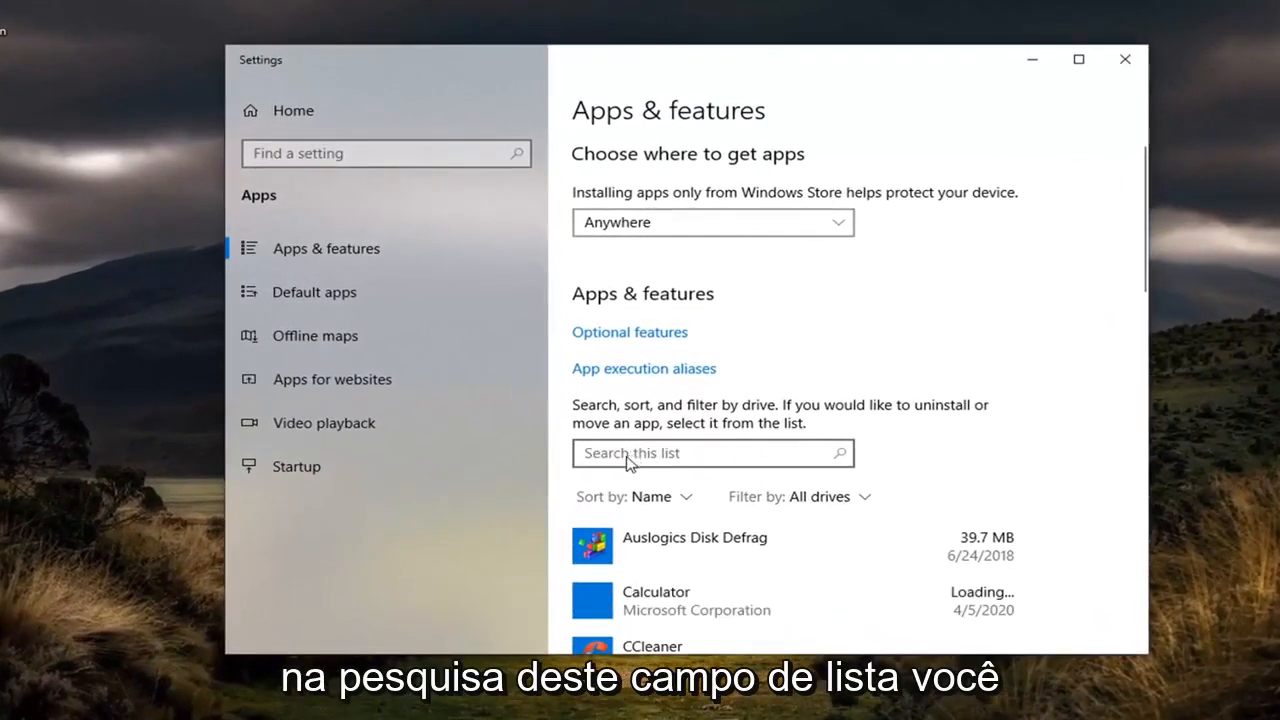
mouse_move(640, 458)
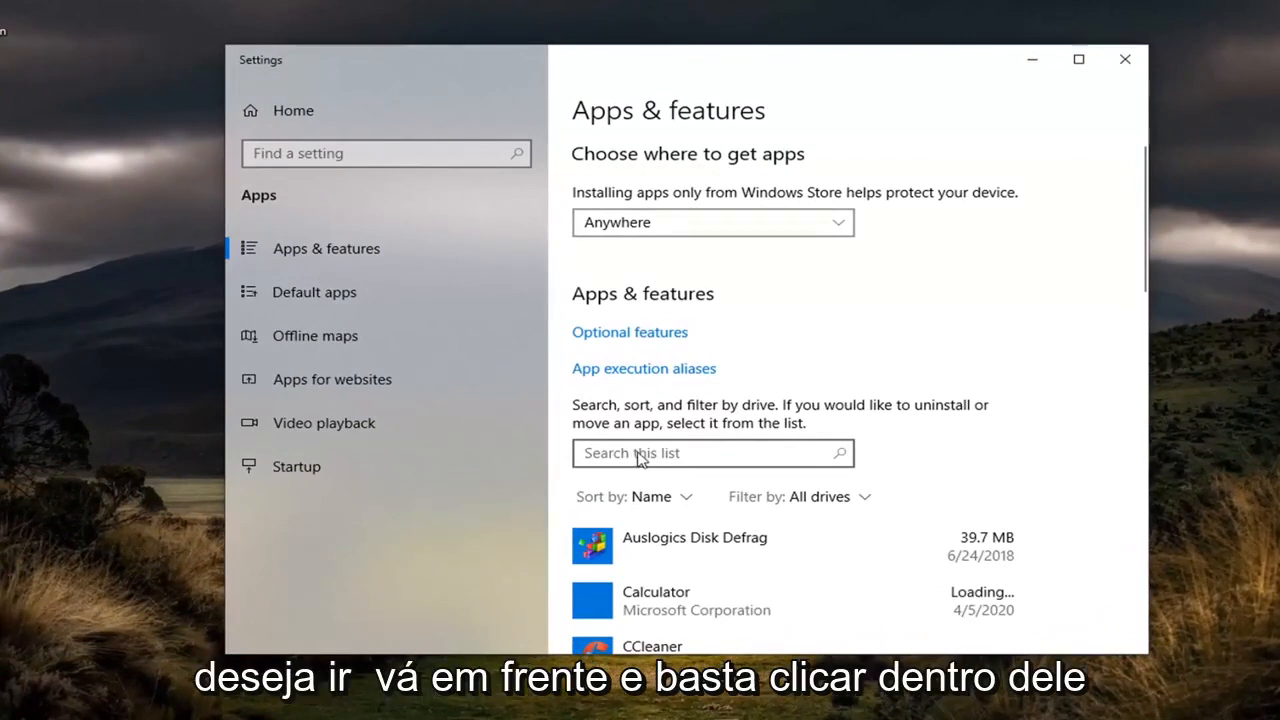
Filter the installed apps list by "mail" and expand the Mail and Calendar entry
click(712, 452)
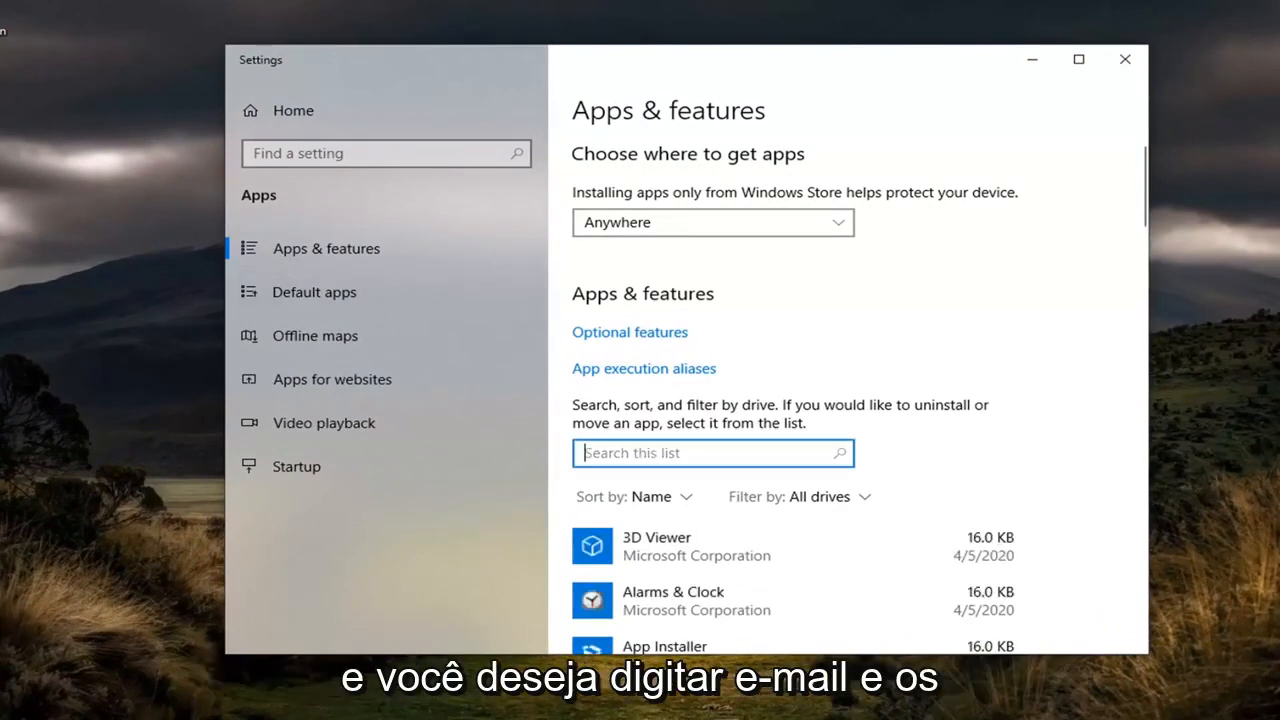
text(mail)
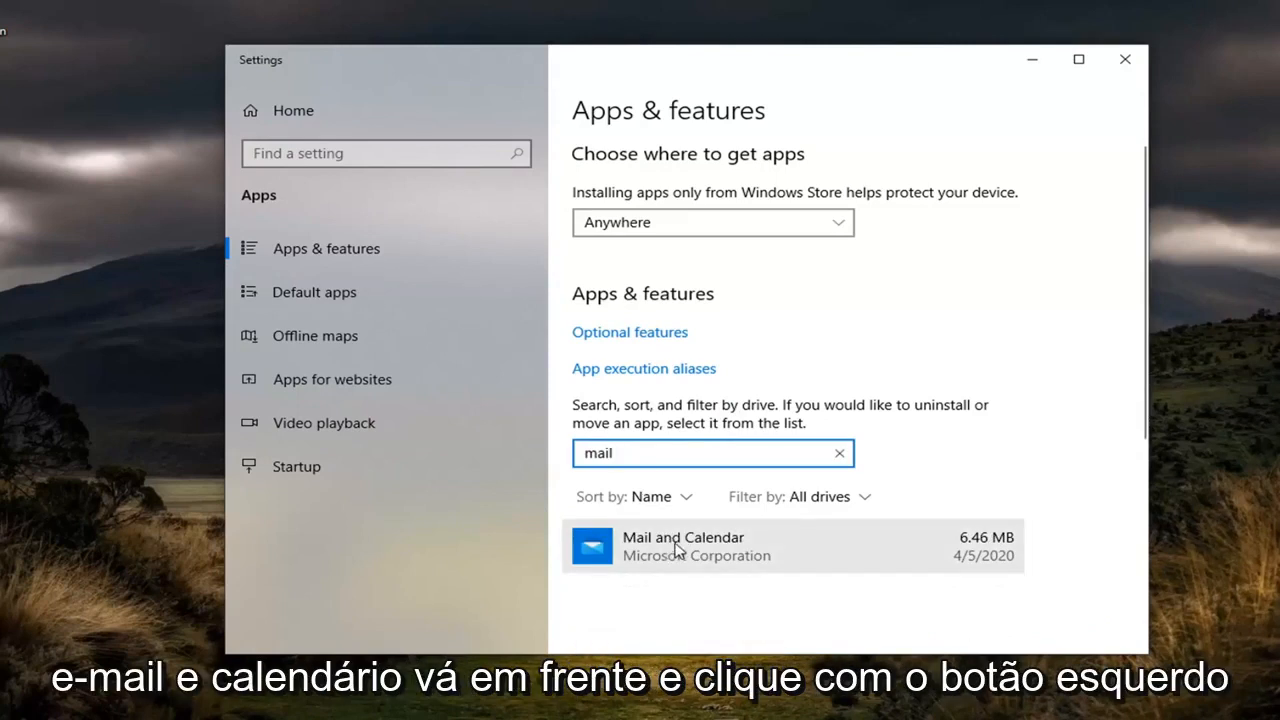
click(684, 544)
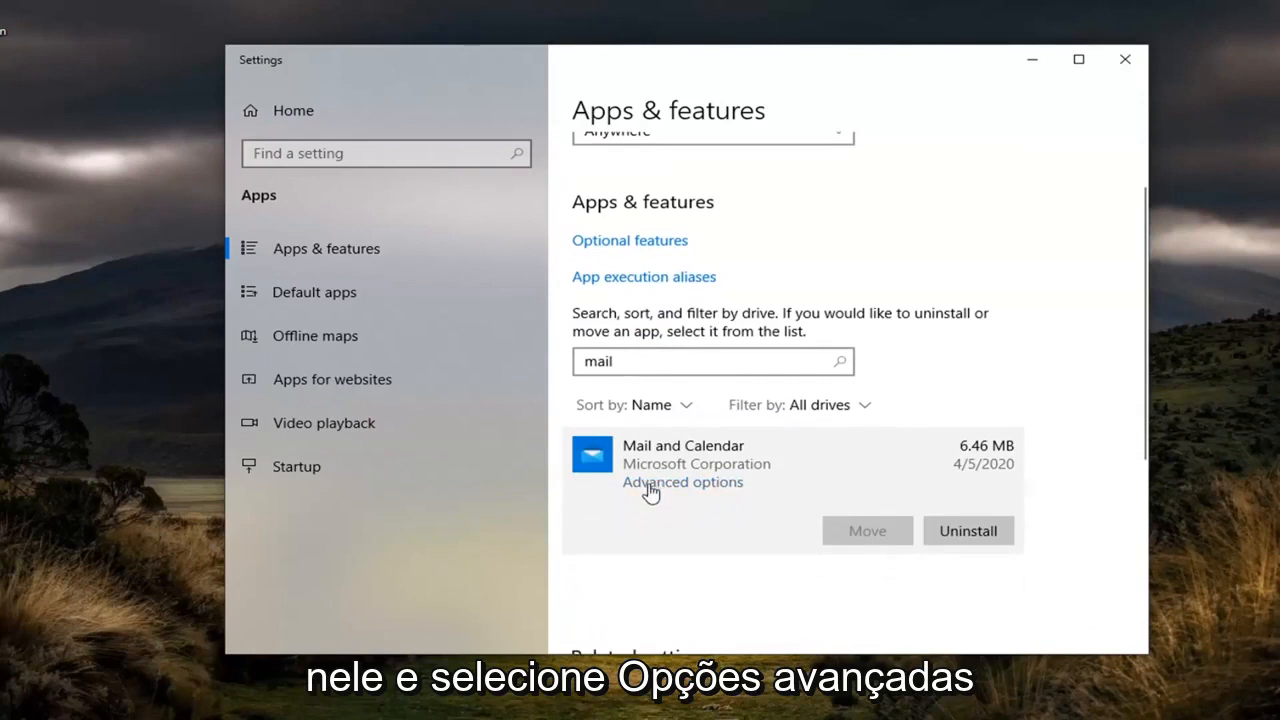
Reset the Mail and Calendar app from its Advanced options, confirming deletion of its data
click(682, 482)
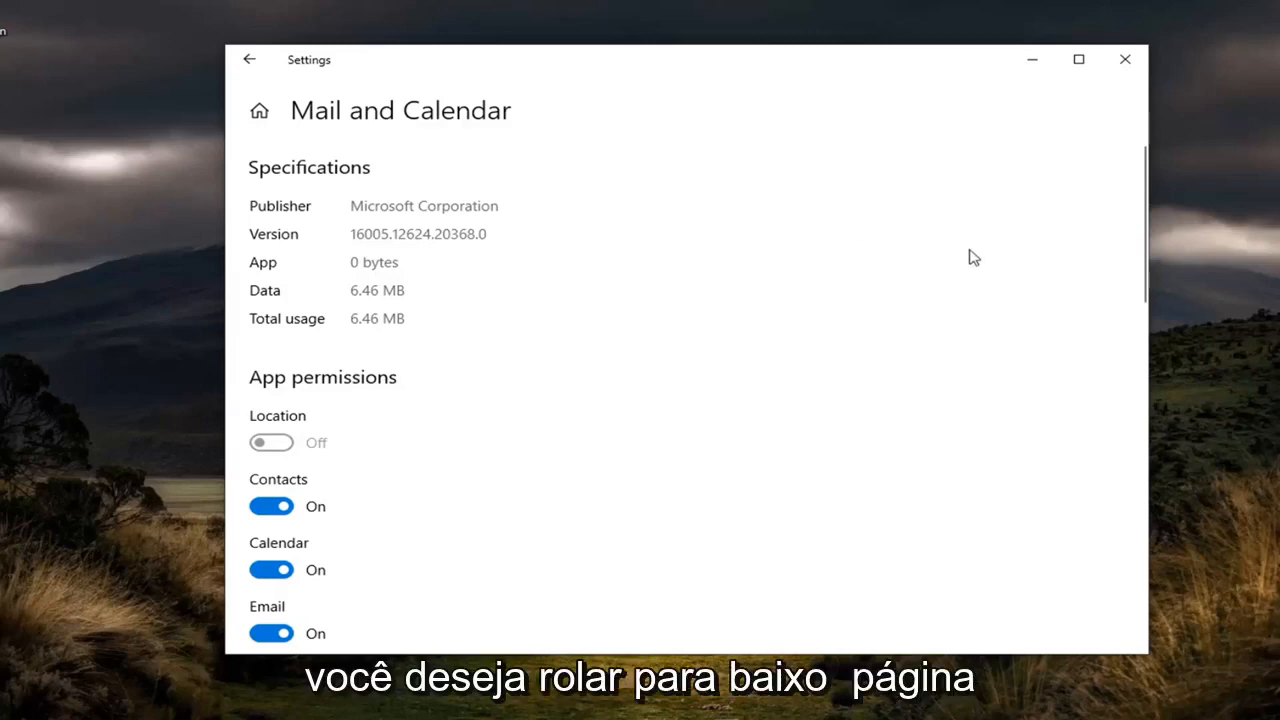
scroll(down, 3)
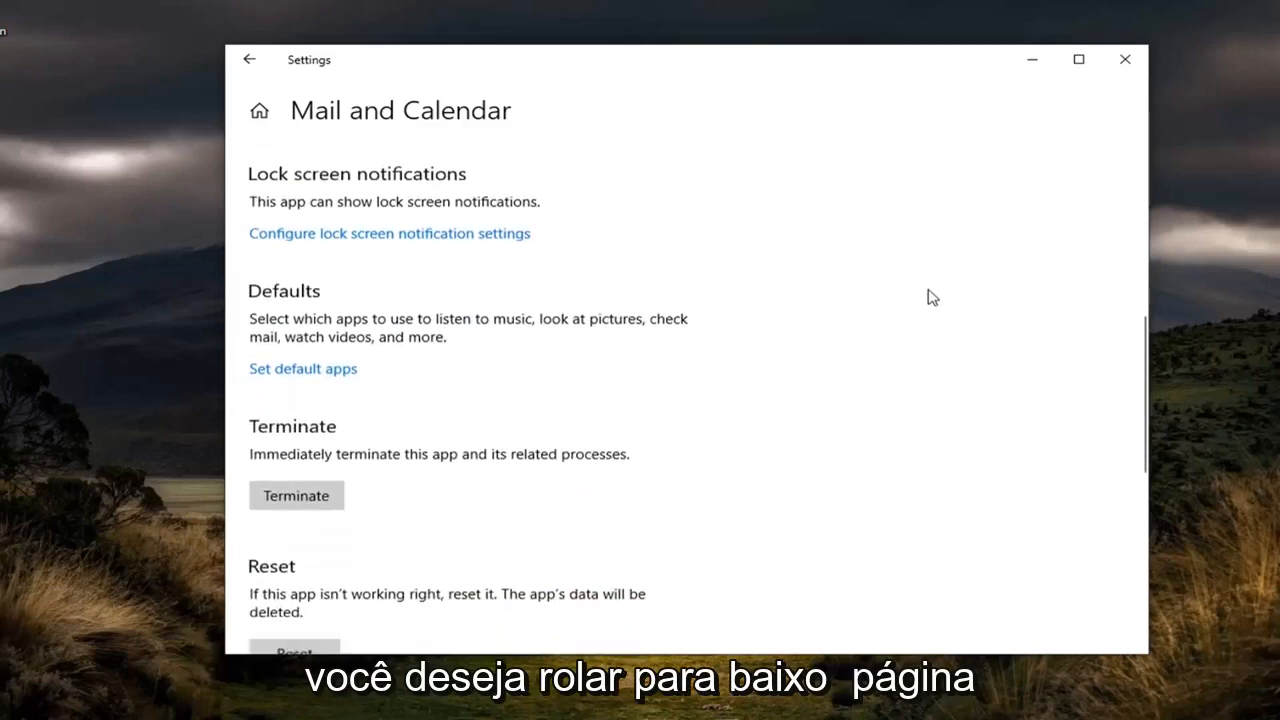
scroll(down, 3)
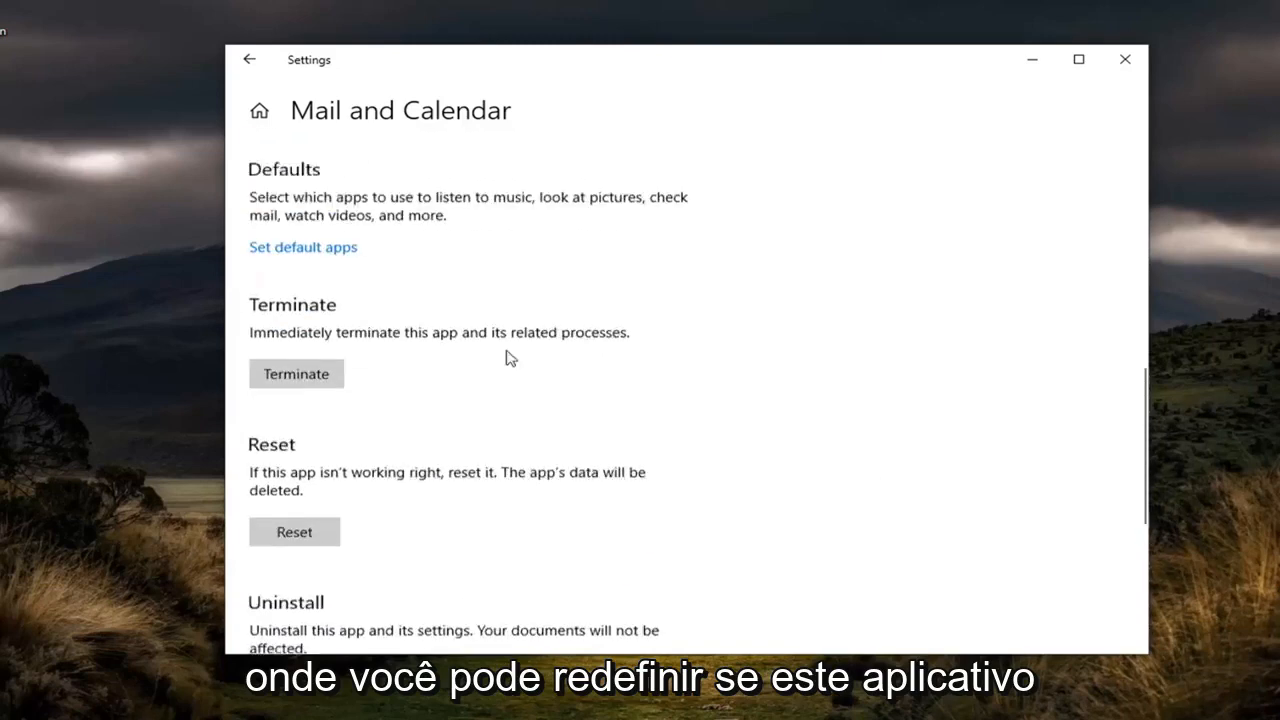
scroll(down, 3)
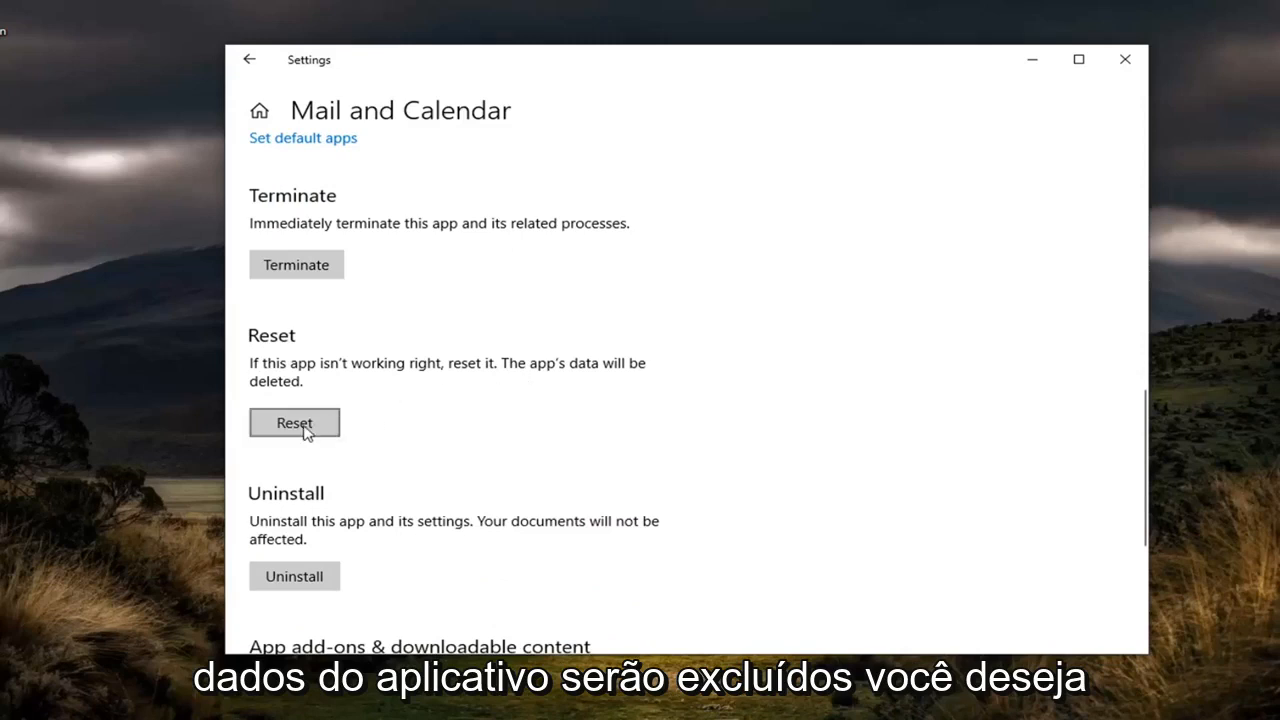
click(294, 424)
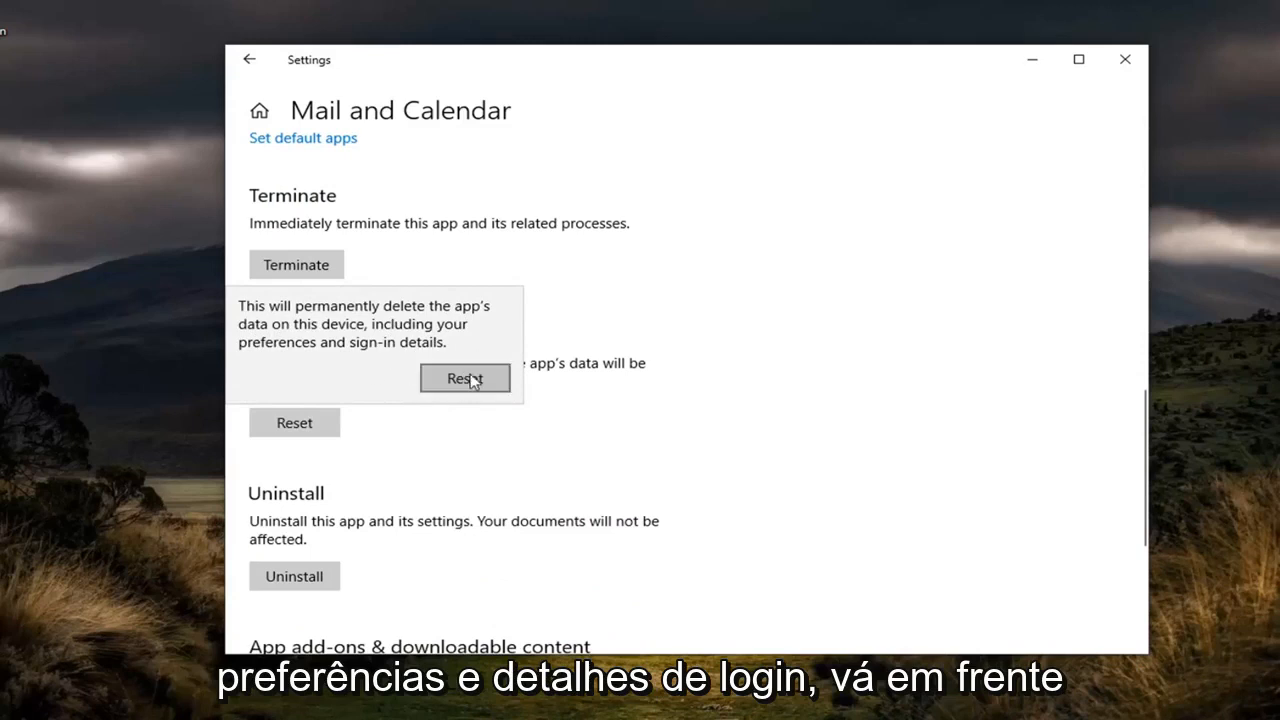
click(464, 378)
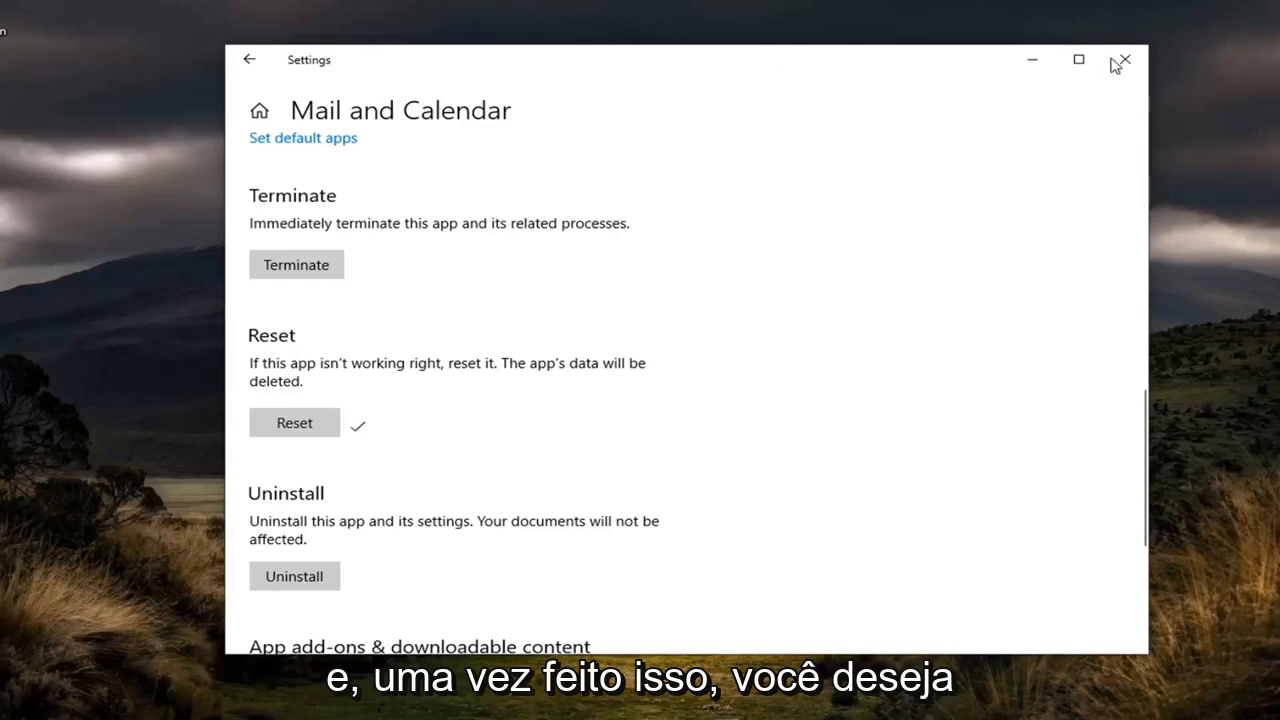
Close the Settings window and return to the desktop via the Start button
click(1124, 60)
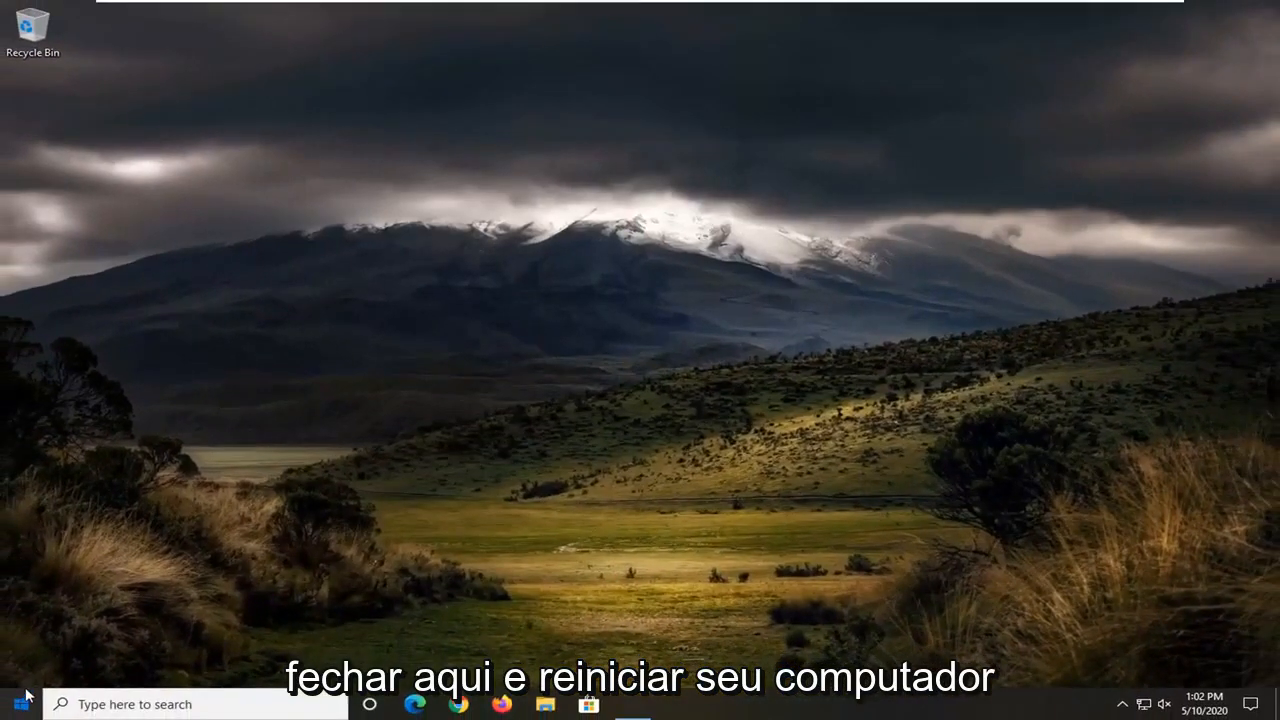
click(14, 700)
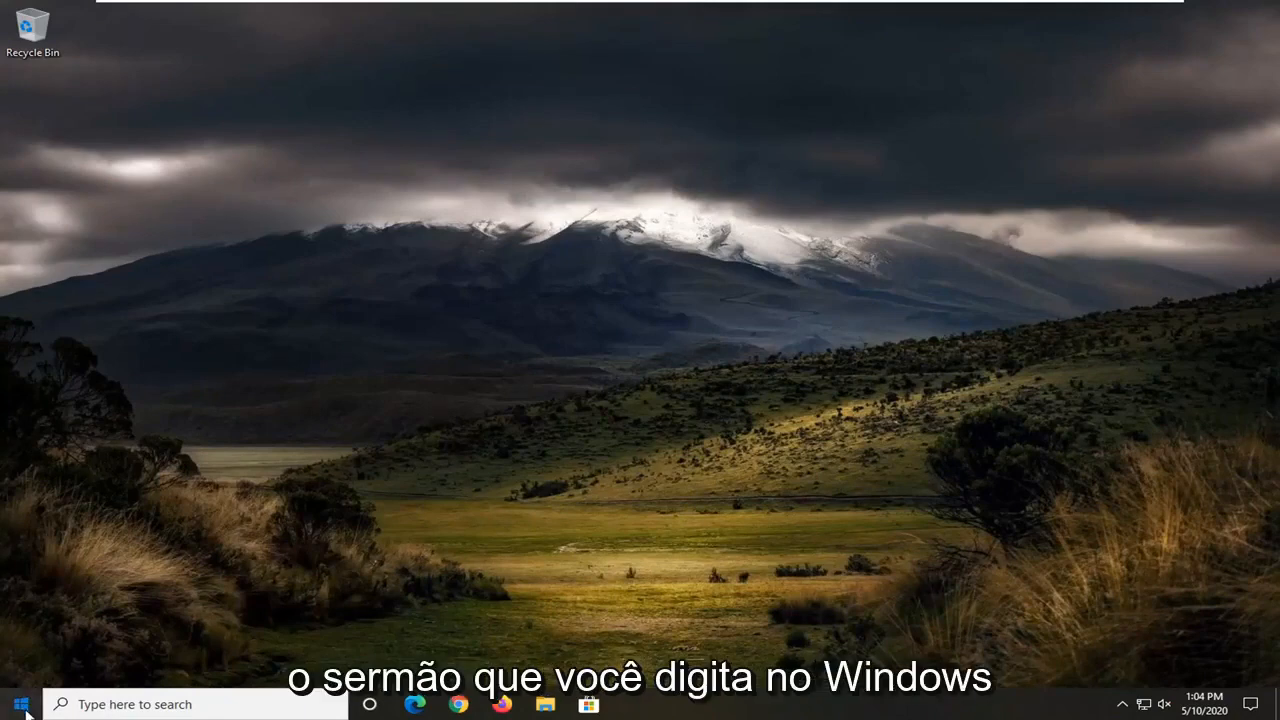
Launch Windows PowerShell as administrator from a Start search and approve the UAC prompt
click(12, 704)
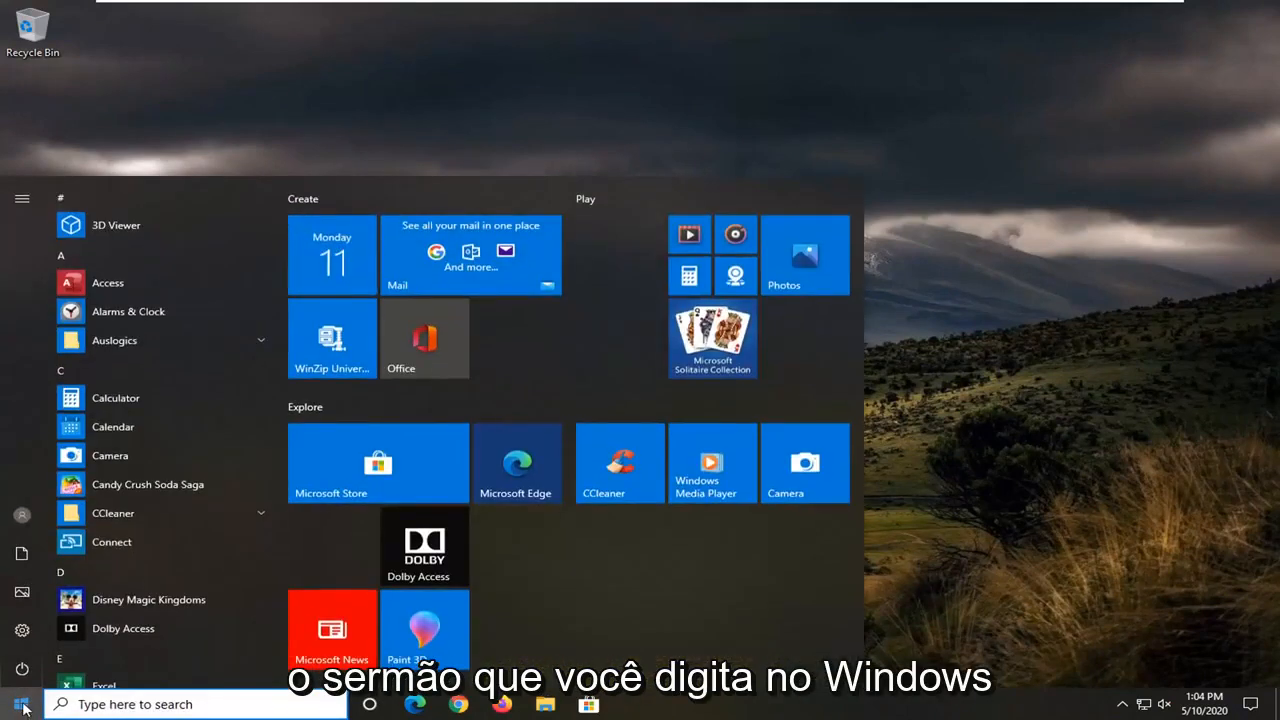
text(windows powershell)
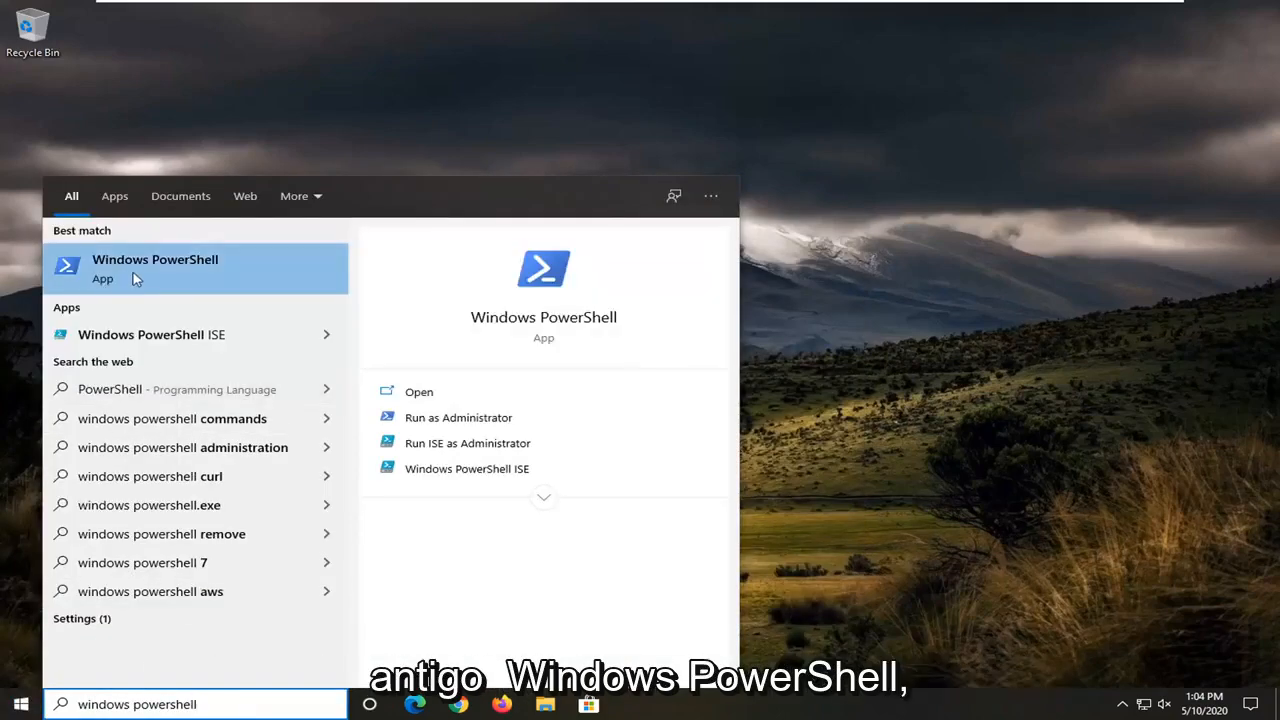
right_click(156, 268)
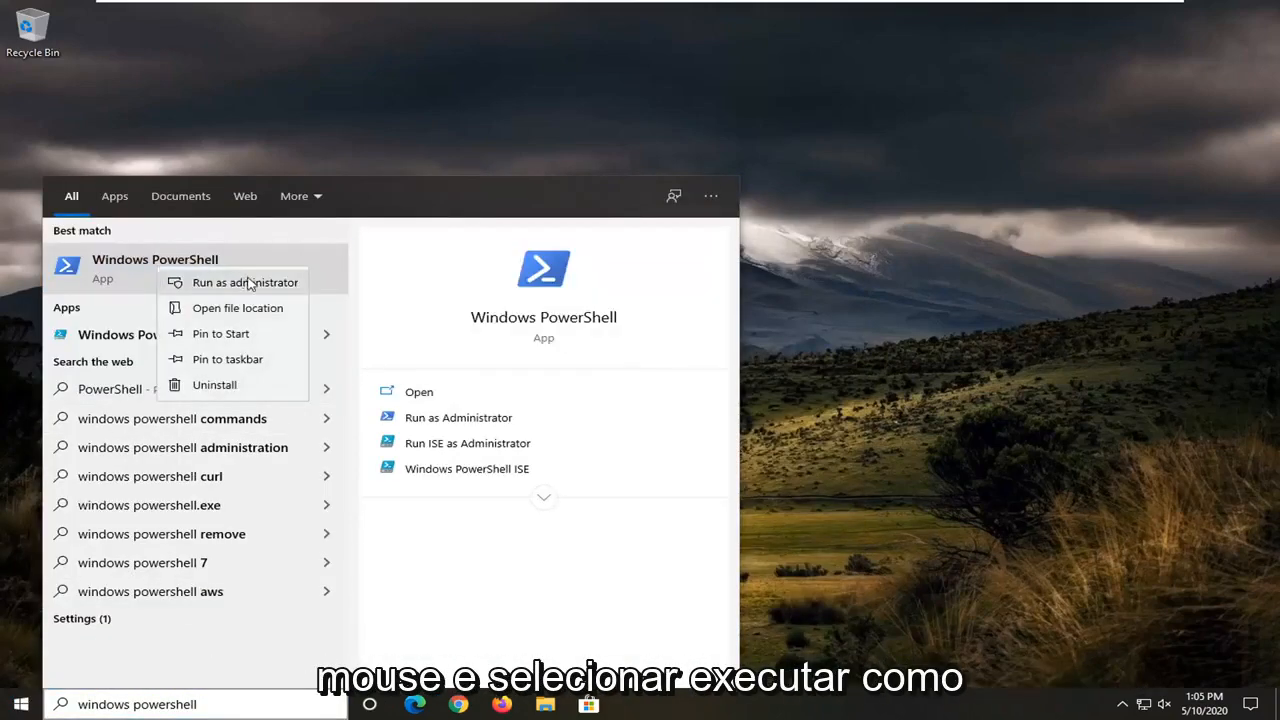
click(244, 282)
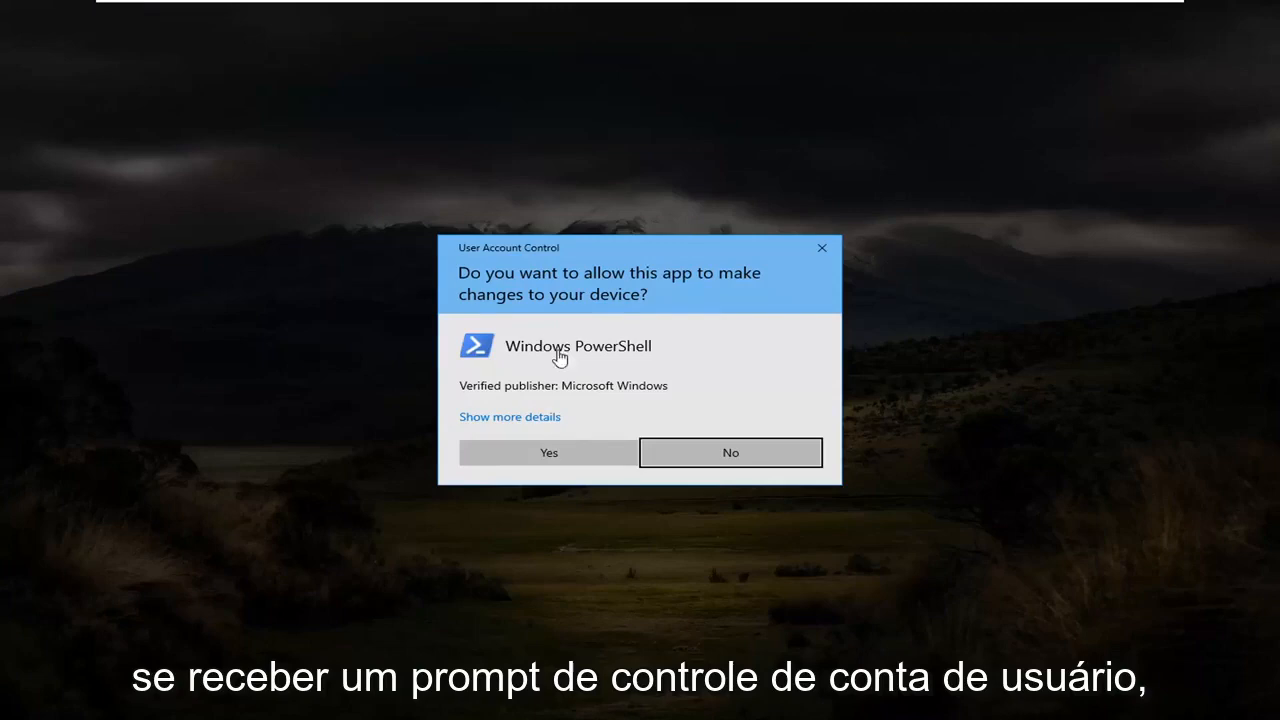
mouse_move(568, 448)
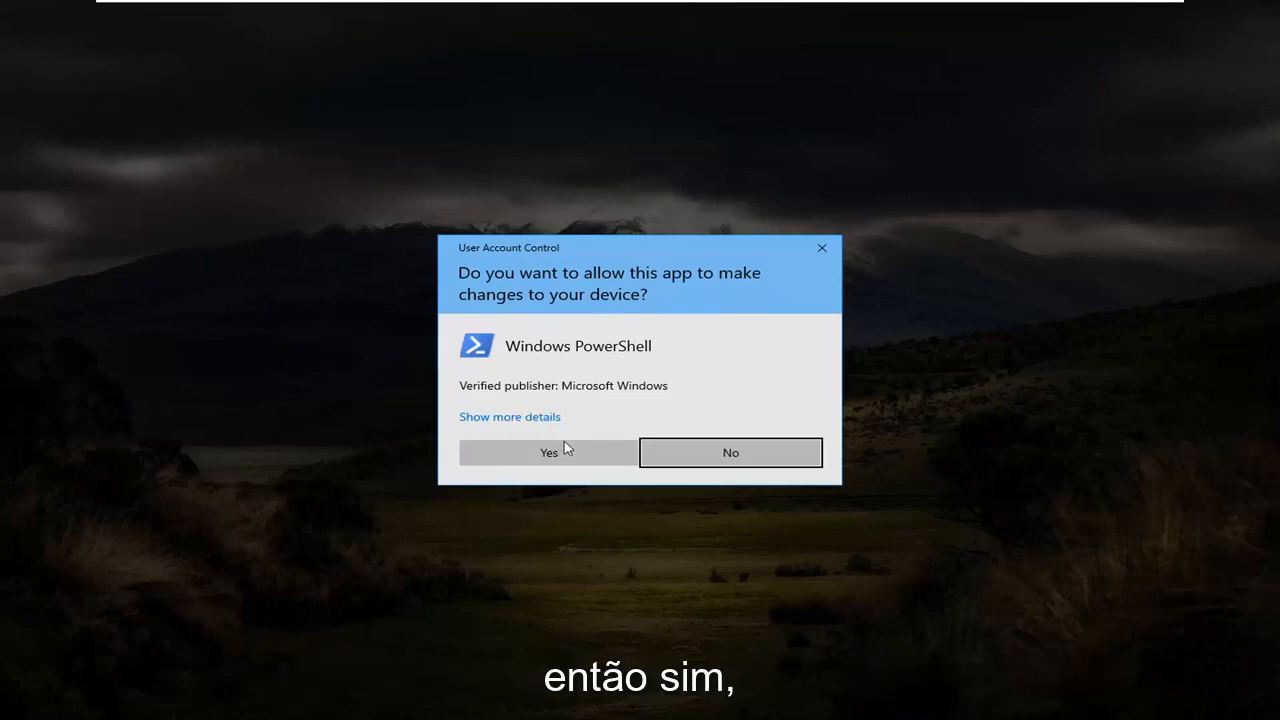
click(548, 452)
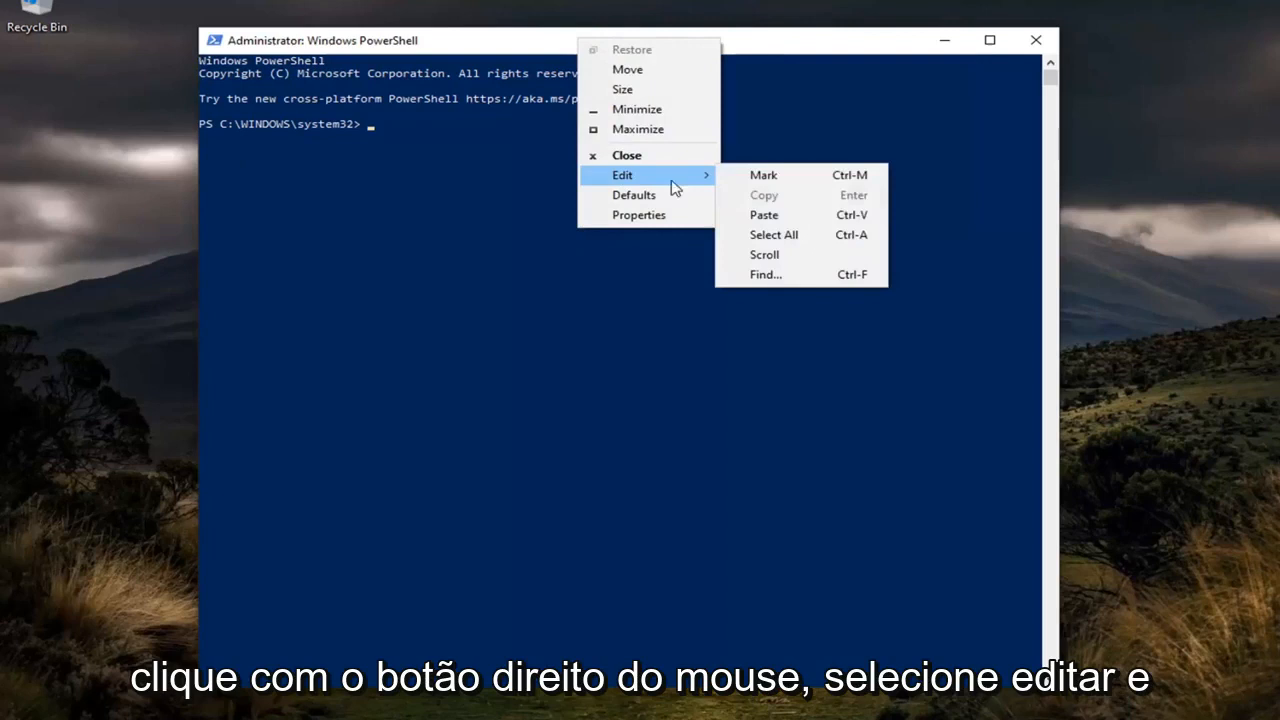
Paste and run the Remove-AppxPackage and dism Add-Capability OneSync commands, then close PowerShell
click(764, 214)
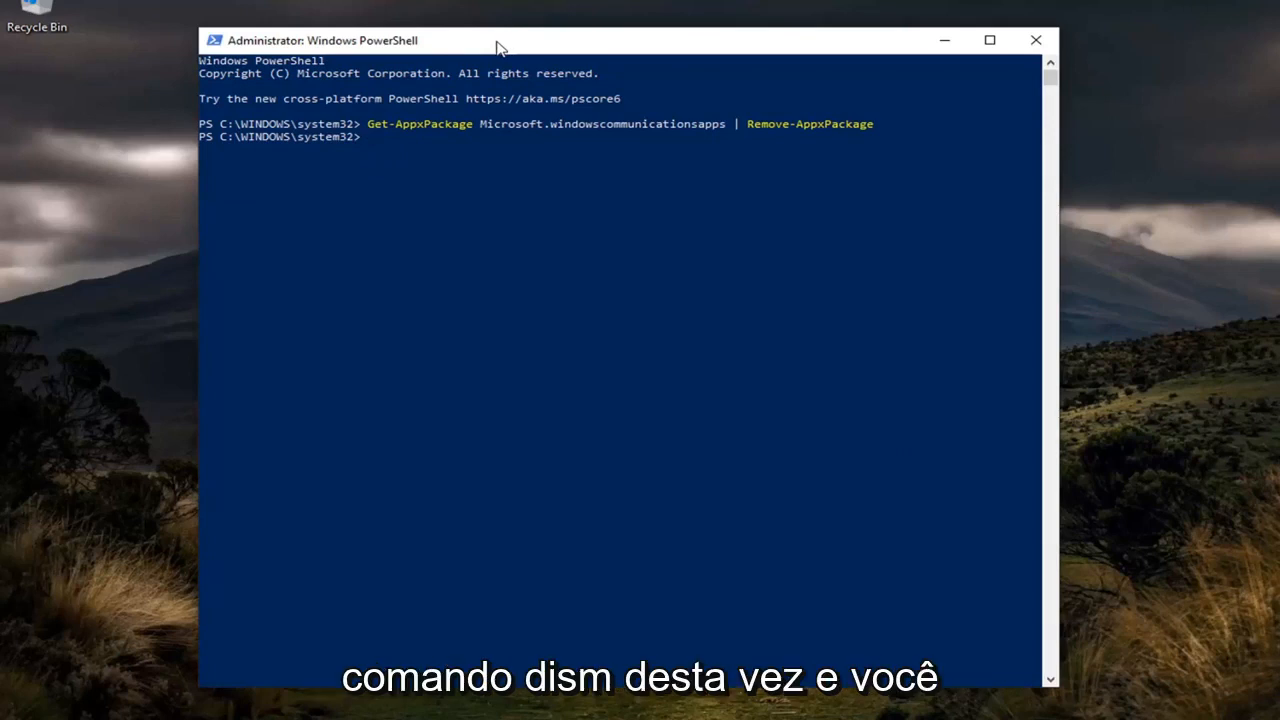
mouse_move(580, 44)
text(dism /online /Add-Capability /CapabilityName:OneCoreUAP.OneSync~~~~0.0.1.0)
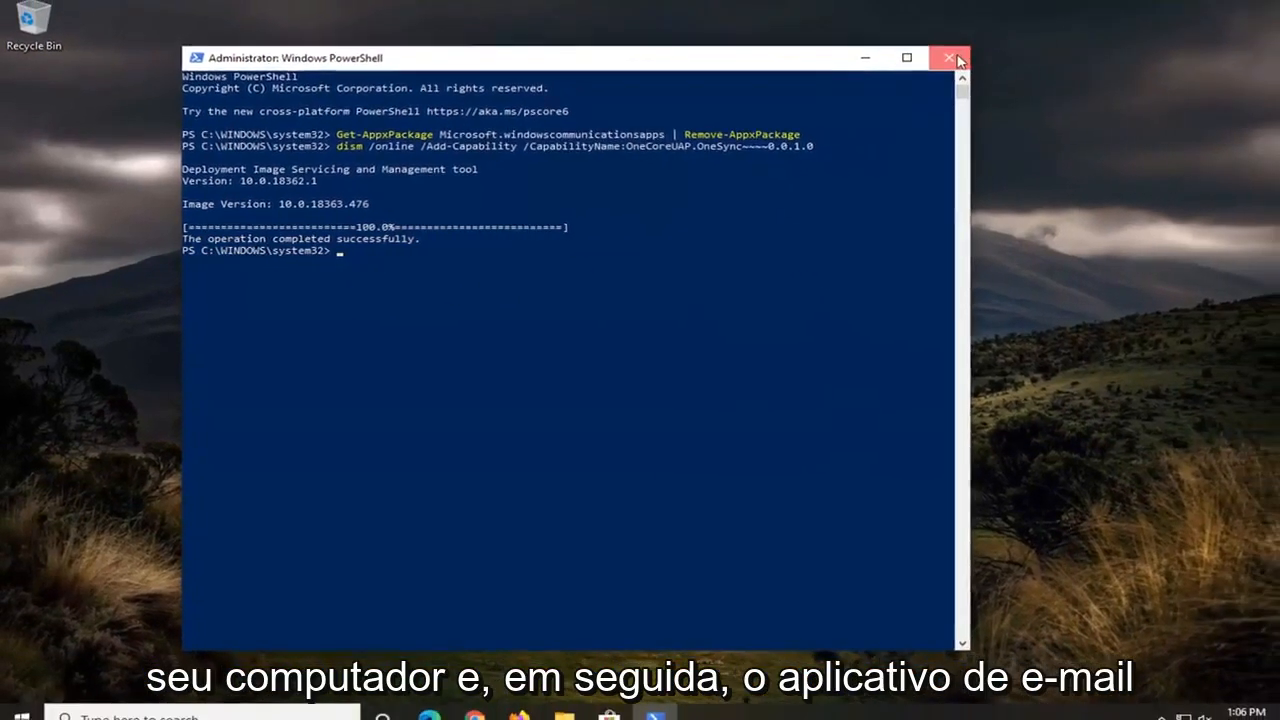
click(948, 56)
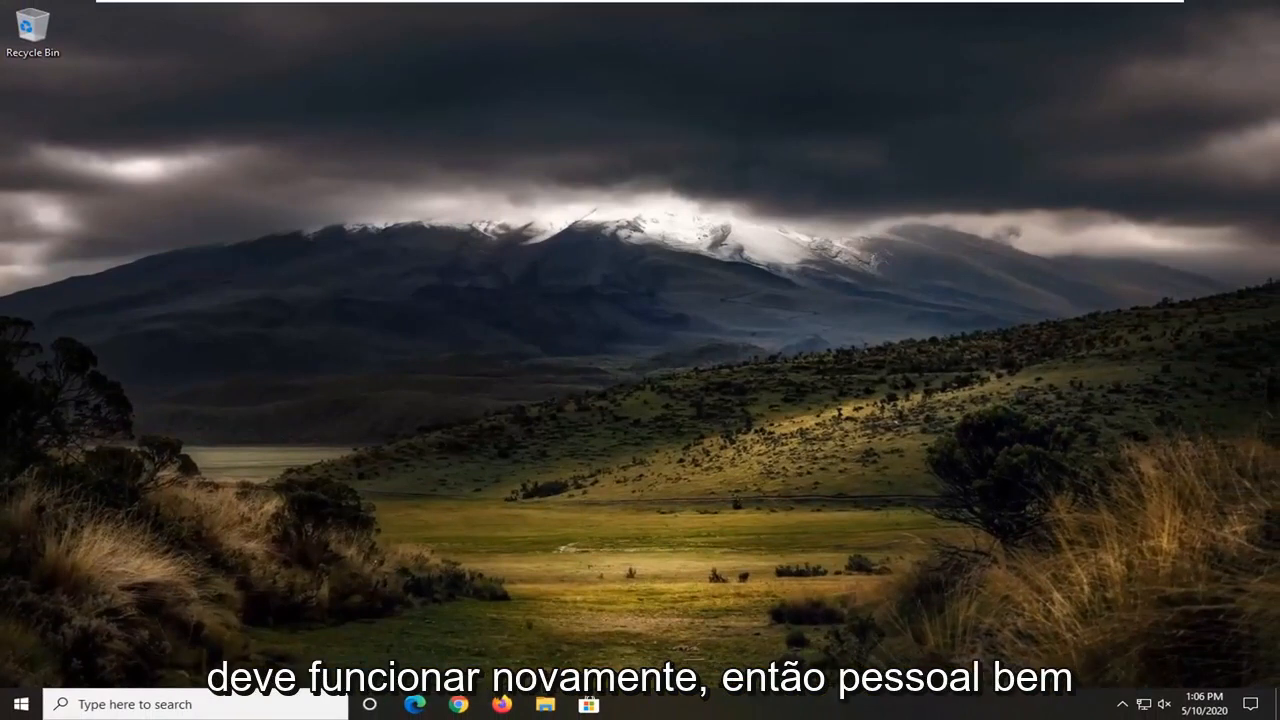